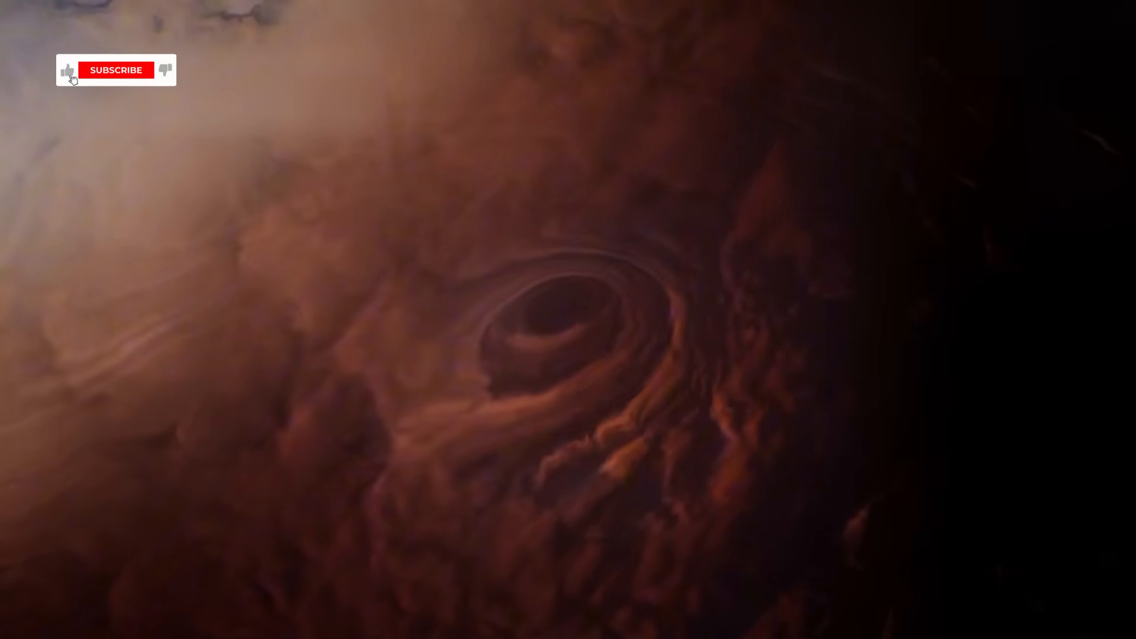
pyautogui.click(116, 70)
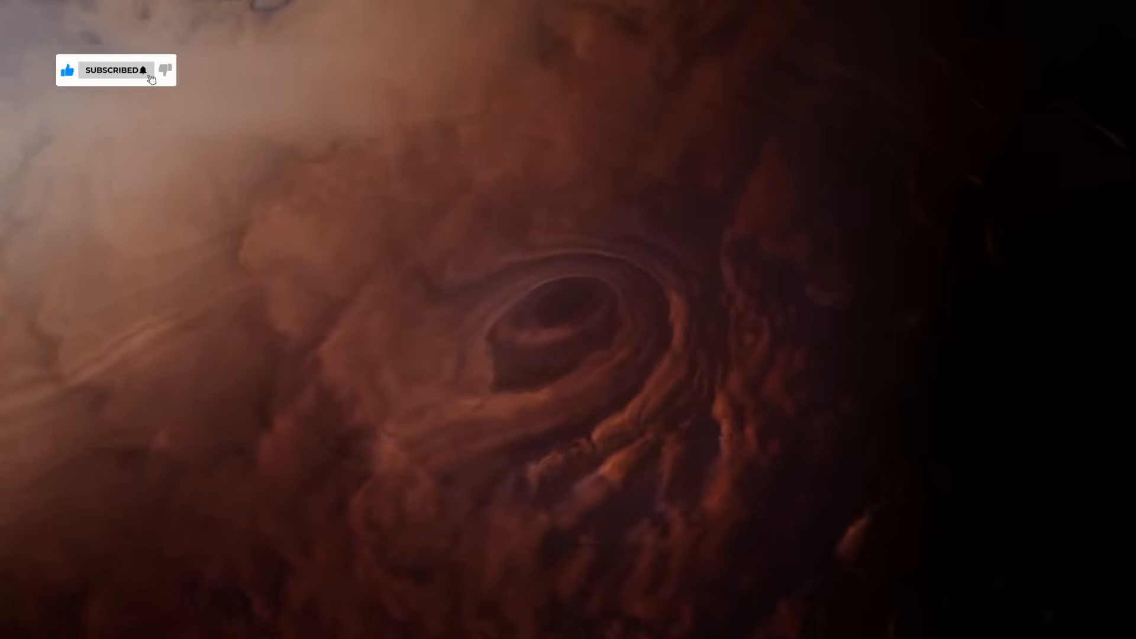
pyautogui.click(116, 70)
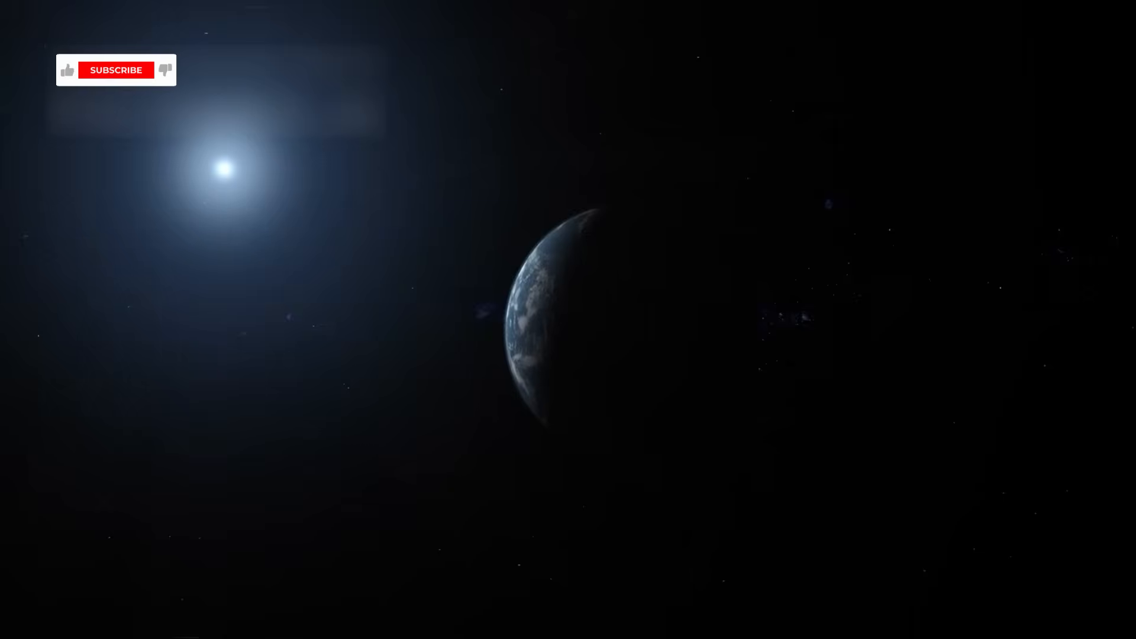
pyautogui.click(67, 70)
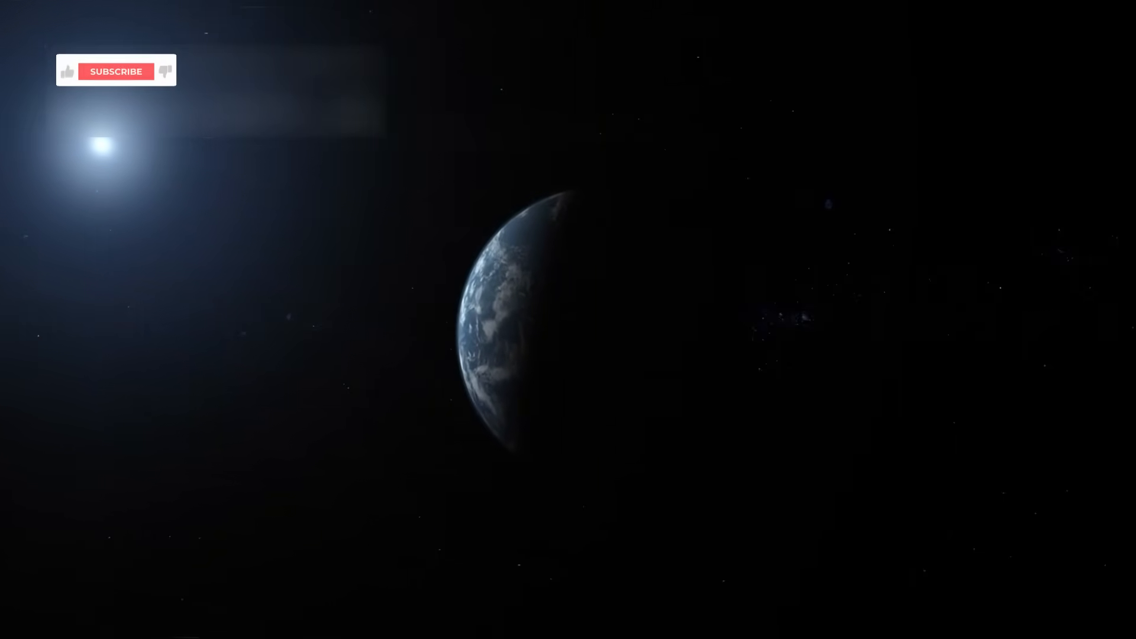
pyautogui.click(67, 70)
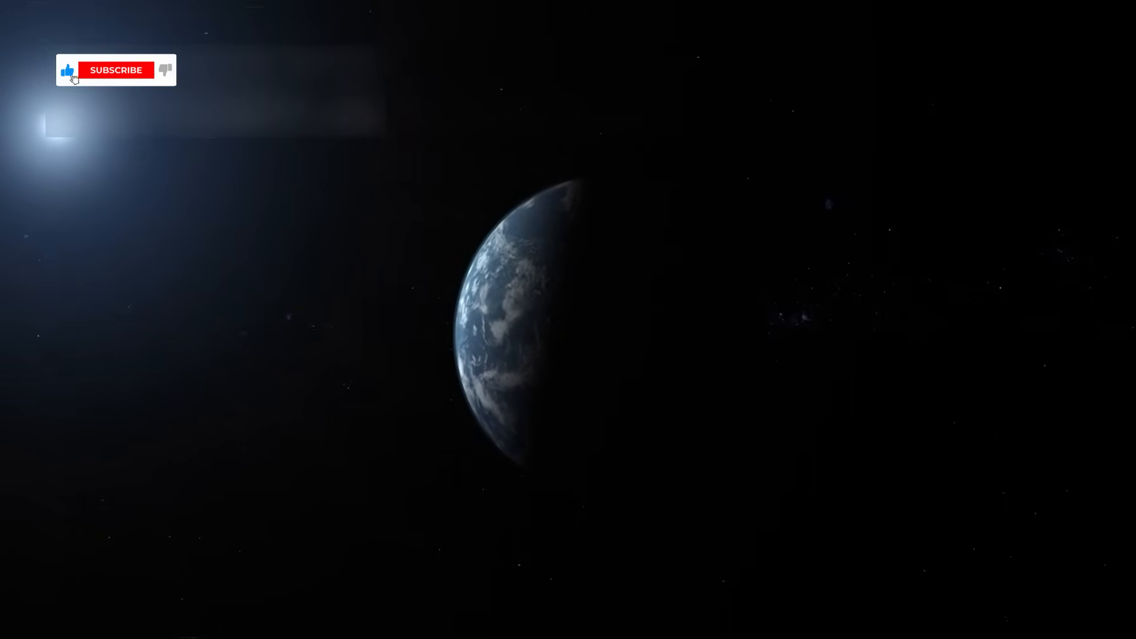